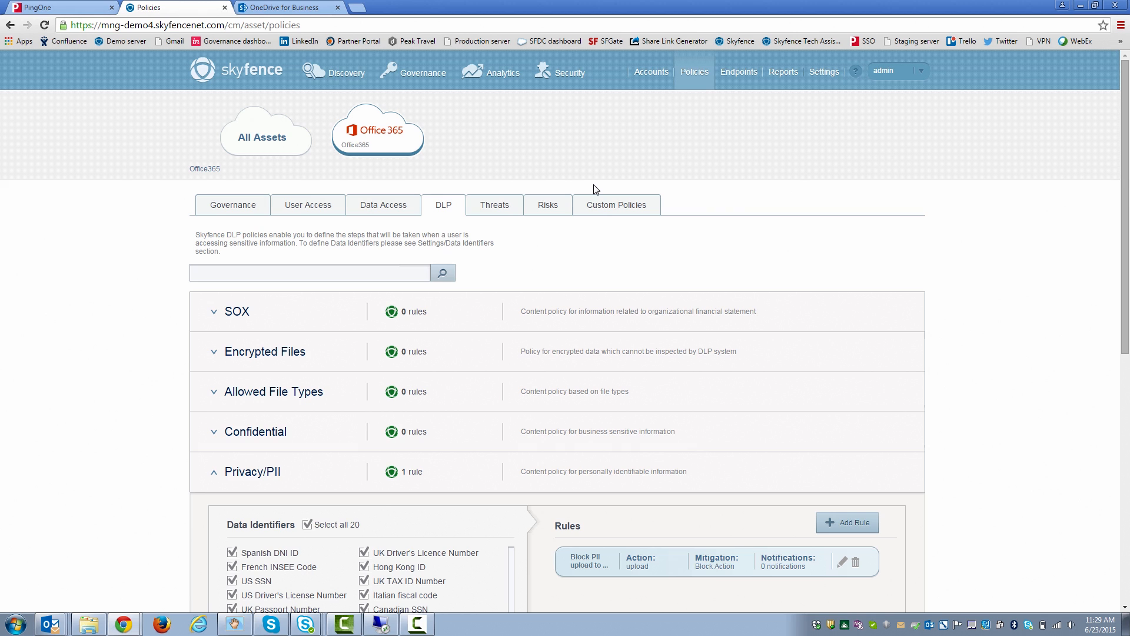
mouse_move(693, 71)
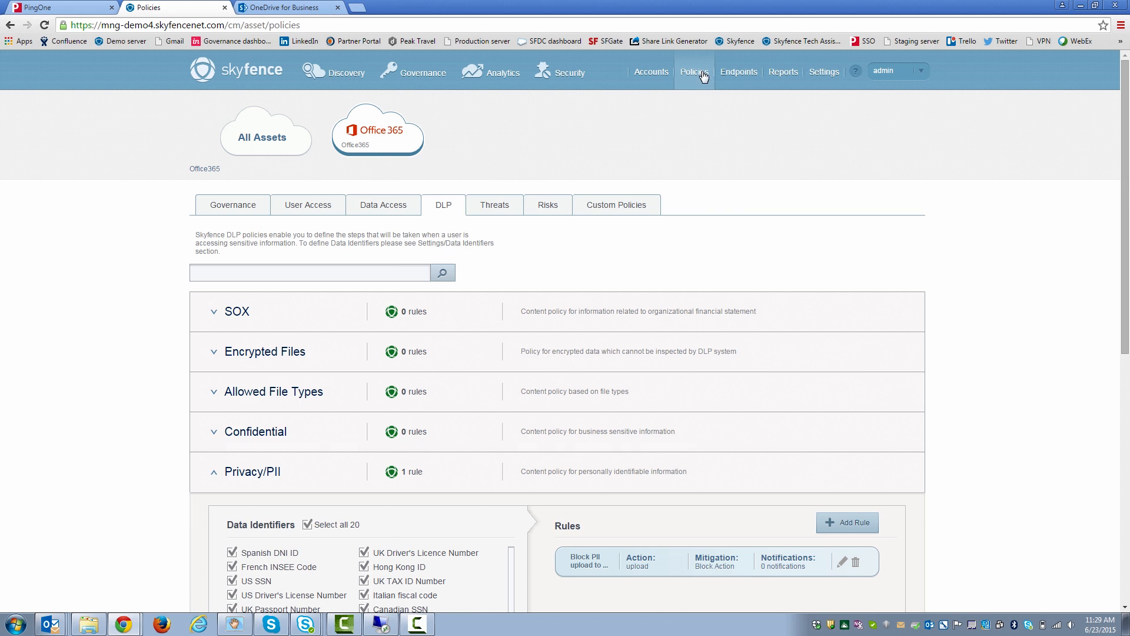
Review the PII upload rule's mitigation choices, then close the editor without saving
scroll(down, 3)
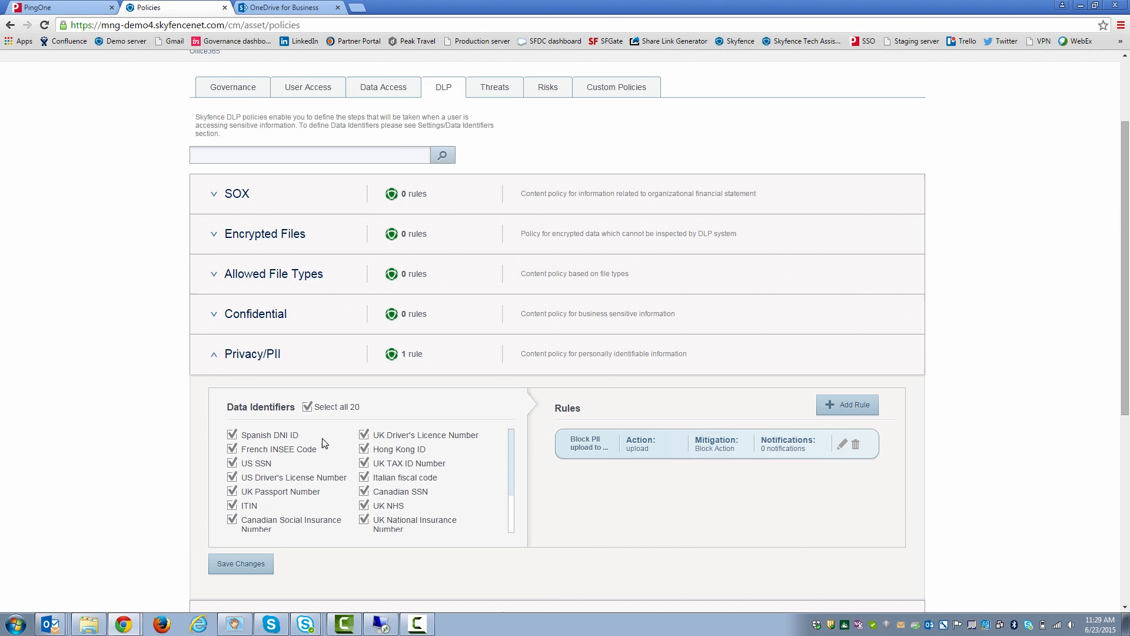
mouse_move(306, 434)
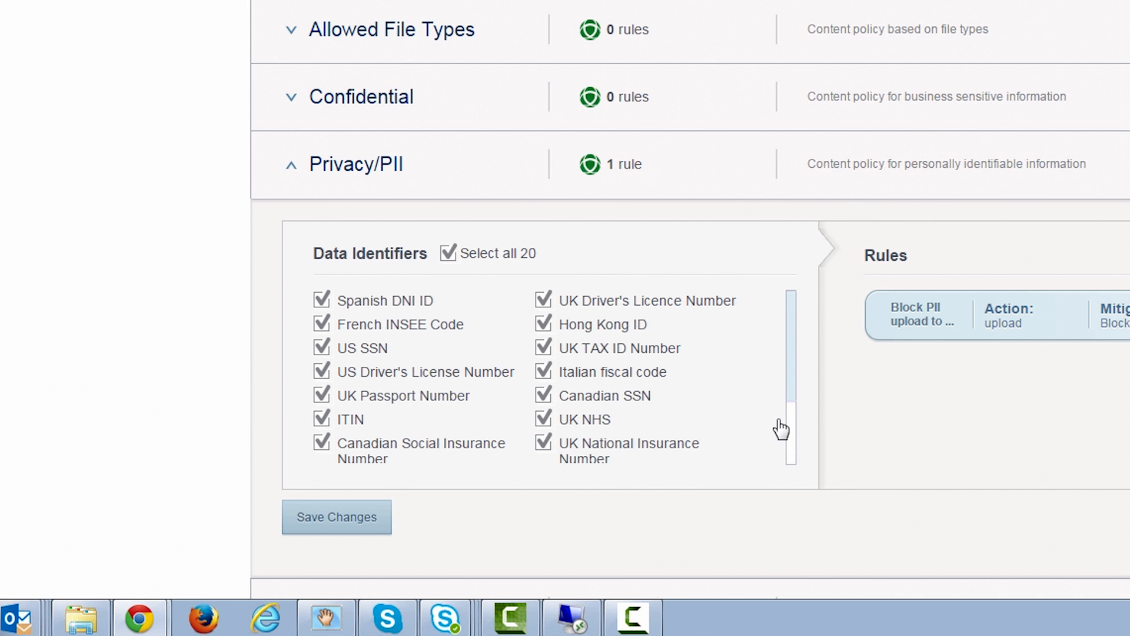
mouse_move(720, 422)
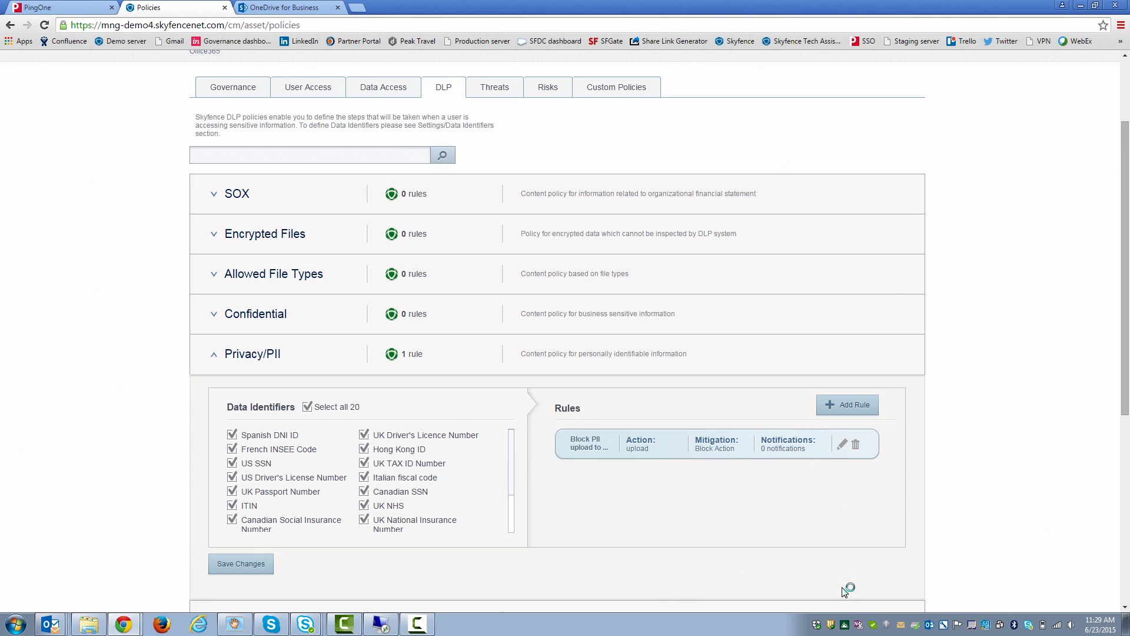
click(841, 444)
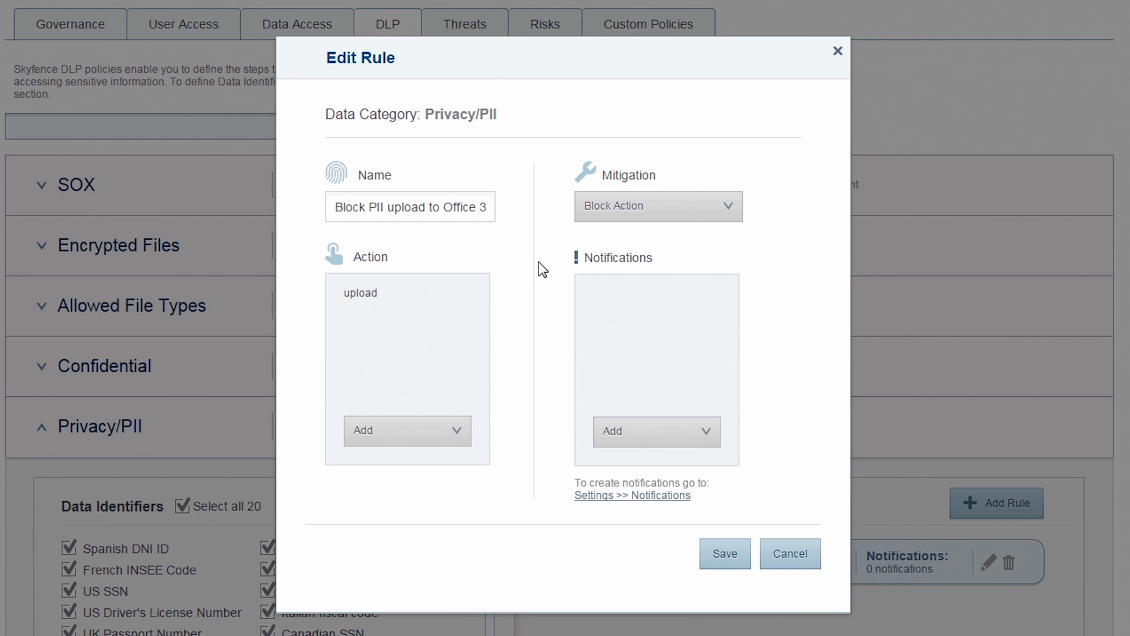
click(437, 207)
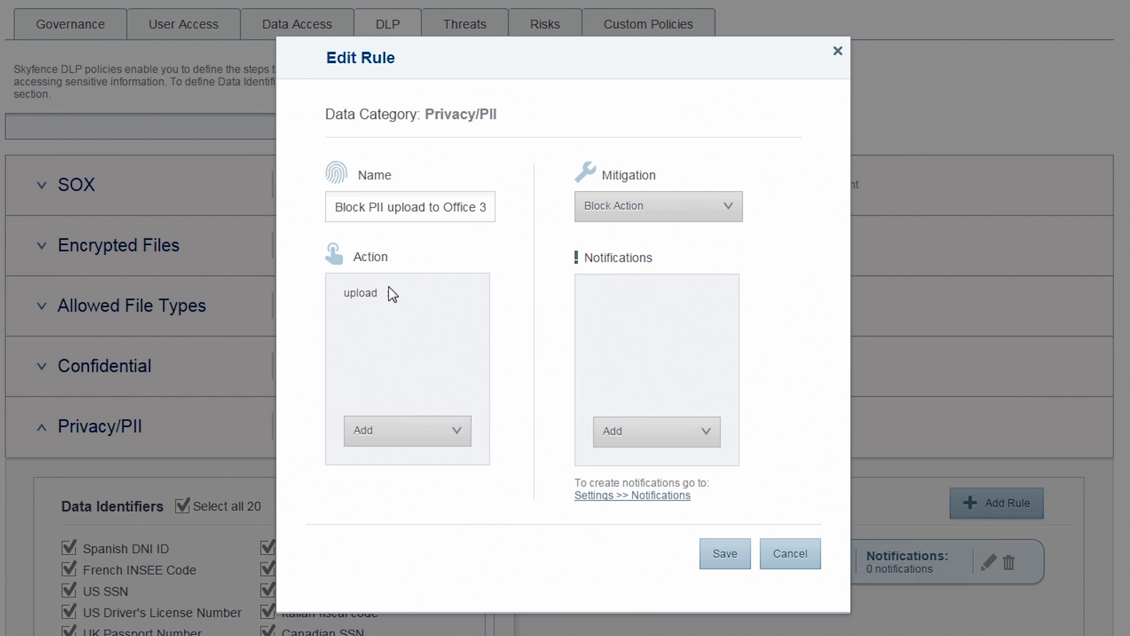
click(657, 206)
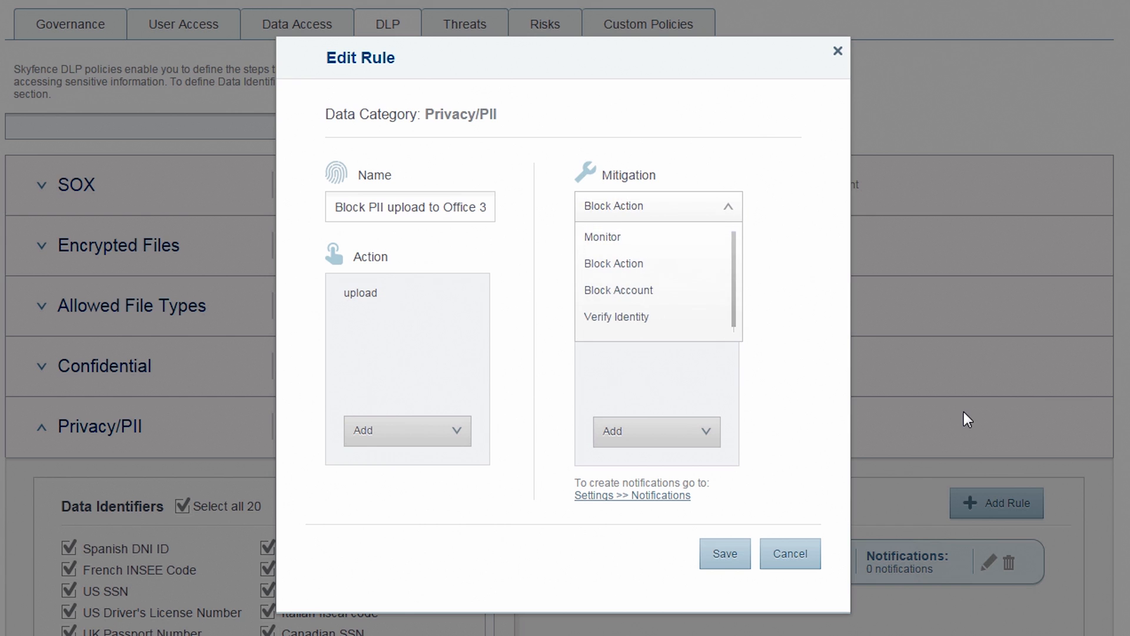
mouse_move(963, 421)
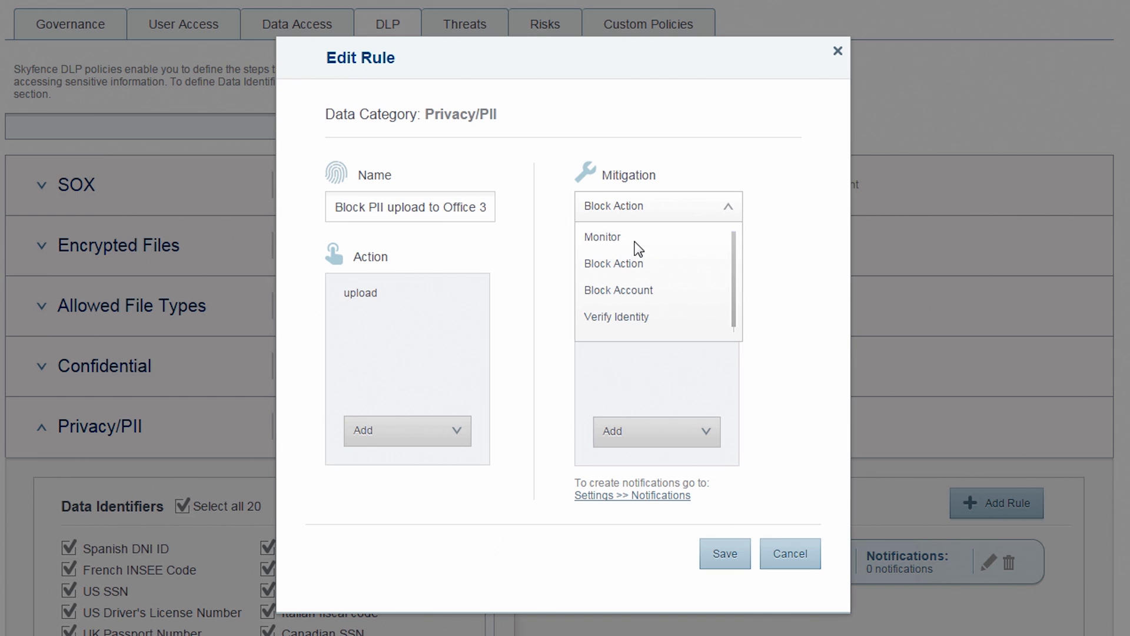
mouse_move(637, 266)
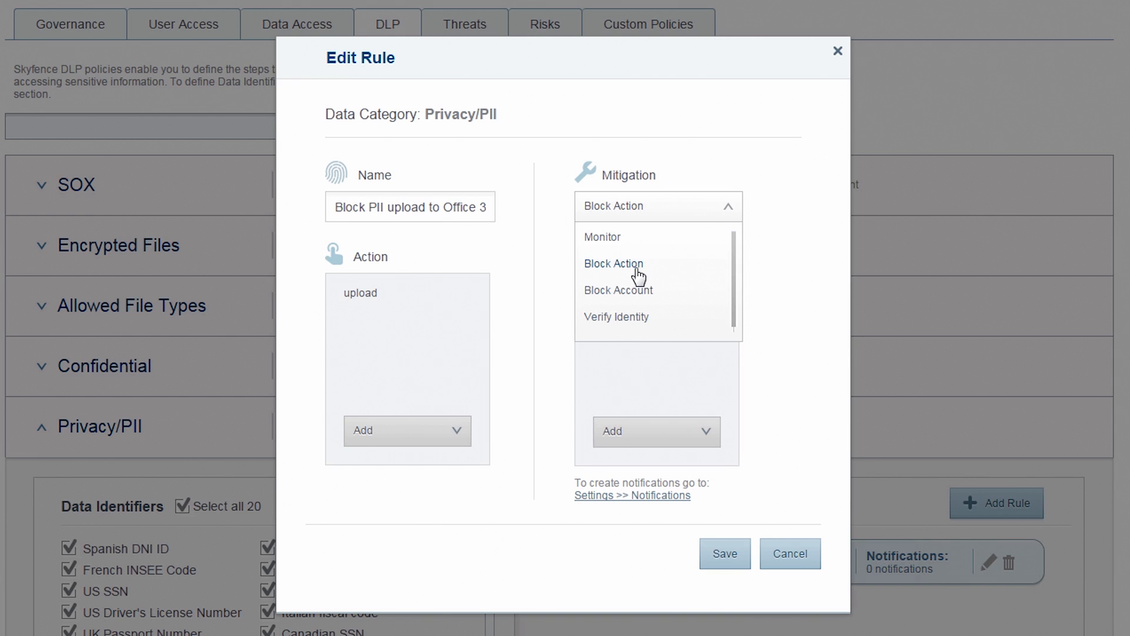
mouse_move(630, 293)
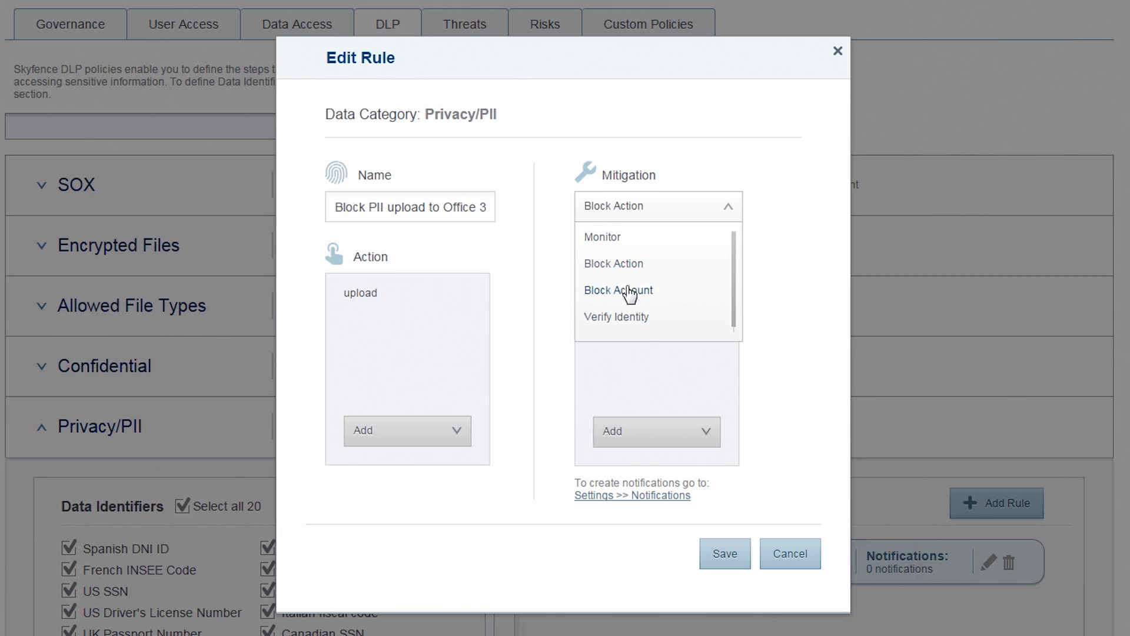
mouse_move(633, 299)
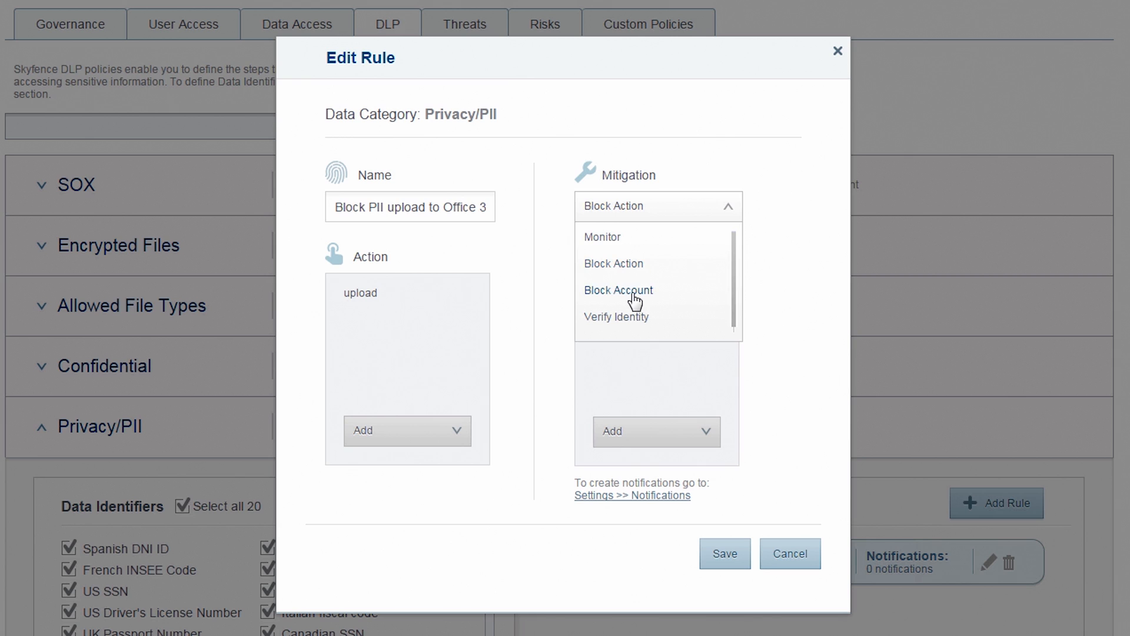
mouse_move(766, 369)
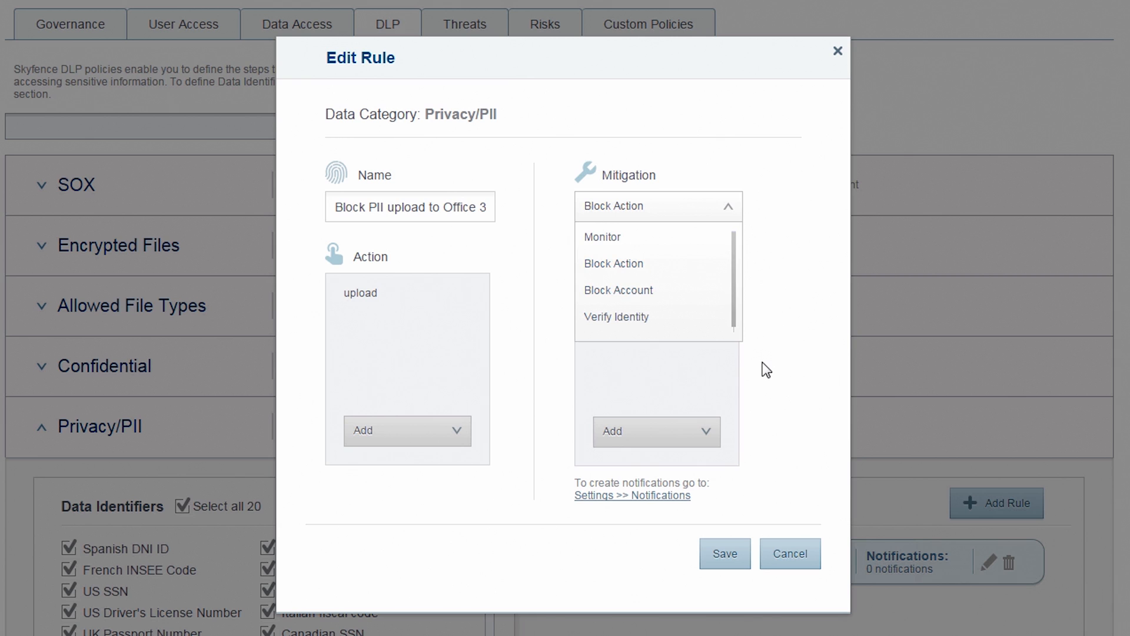
mouse_move(687, 343)
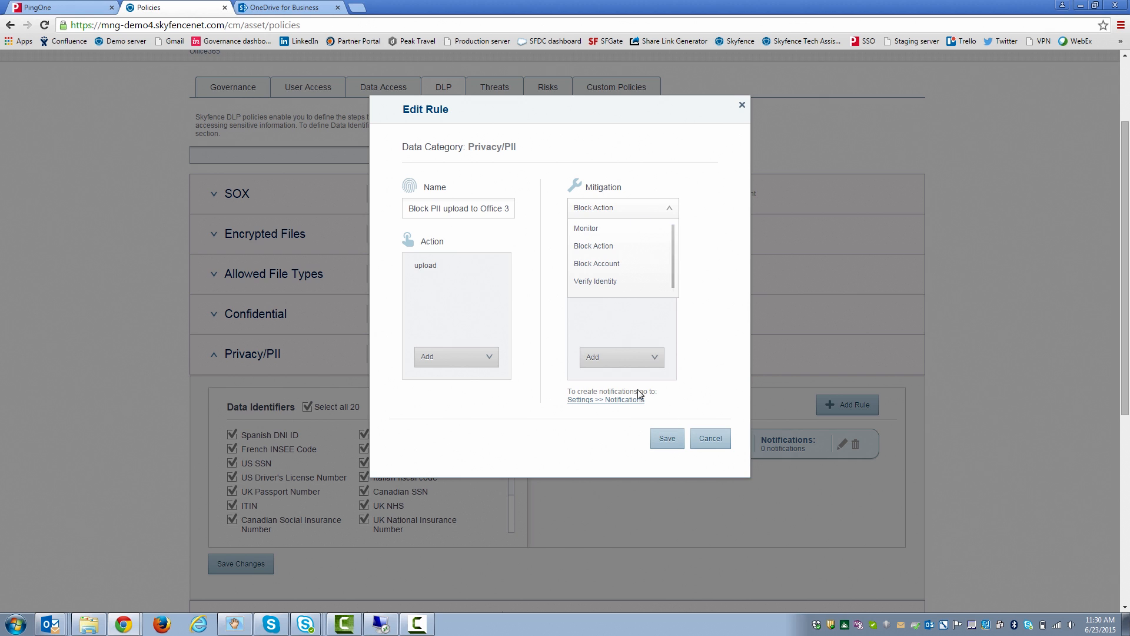
click(593, 245)
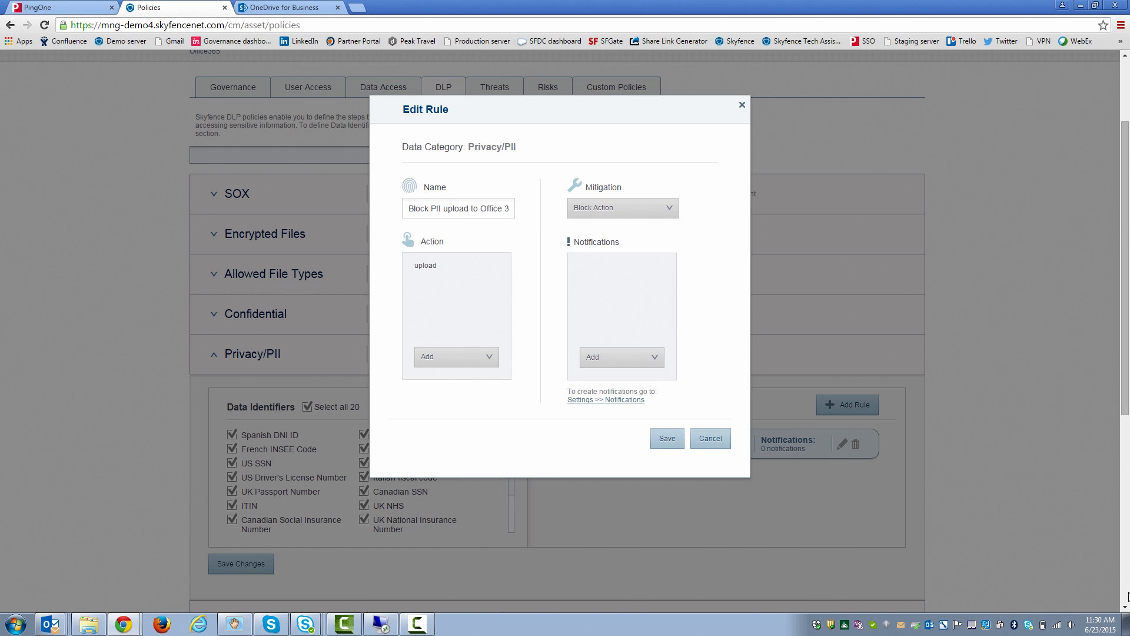
click(666, 437)
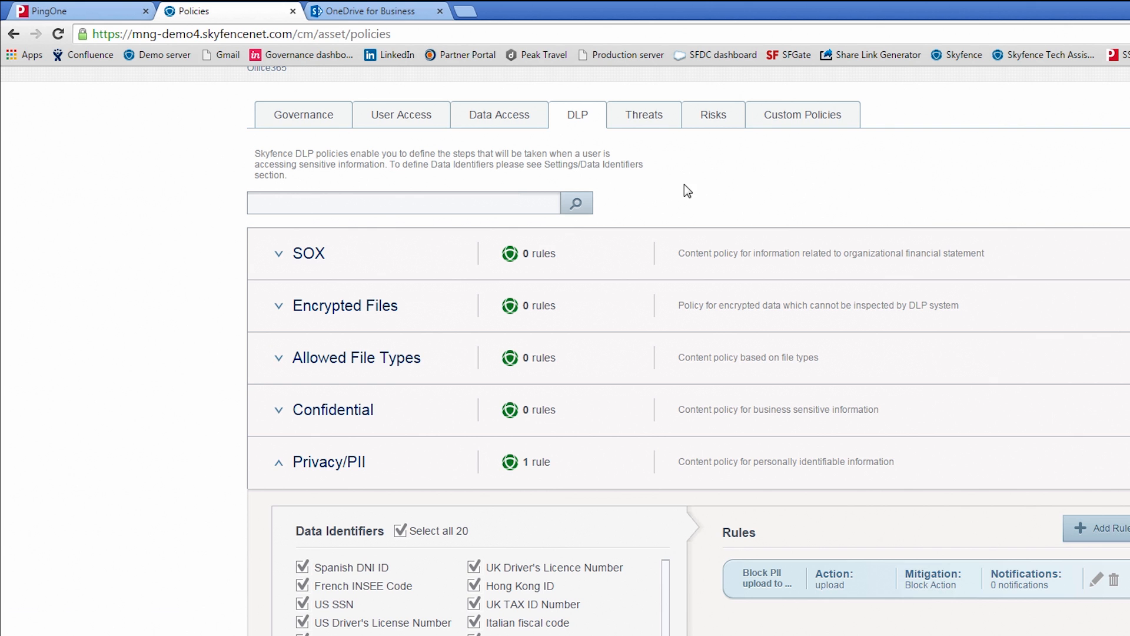
Upload pdt-3 ITIN to the OneDrive Corporate financial data folder, which gets blocked
click(367, 10)
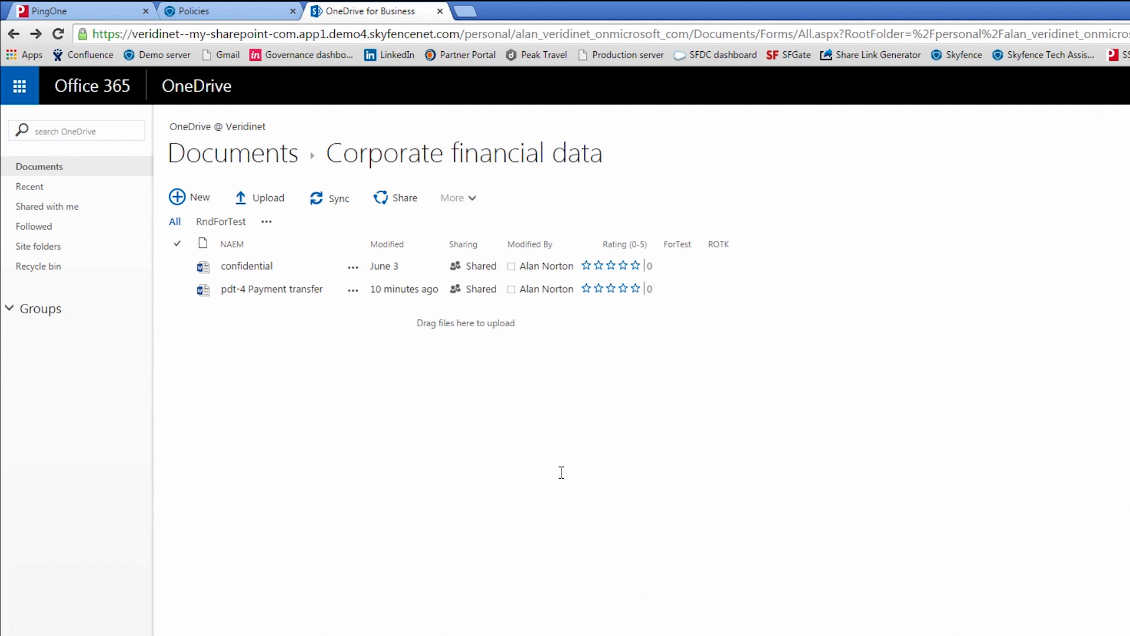
mouse_move(294, 200)
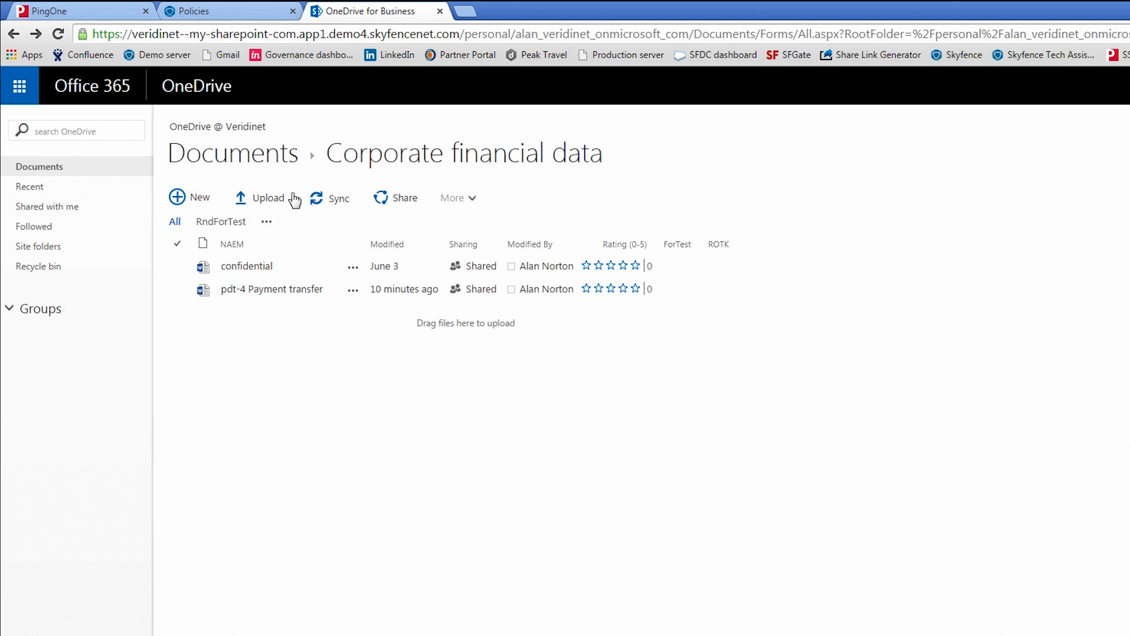
click(268, 198)
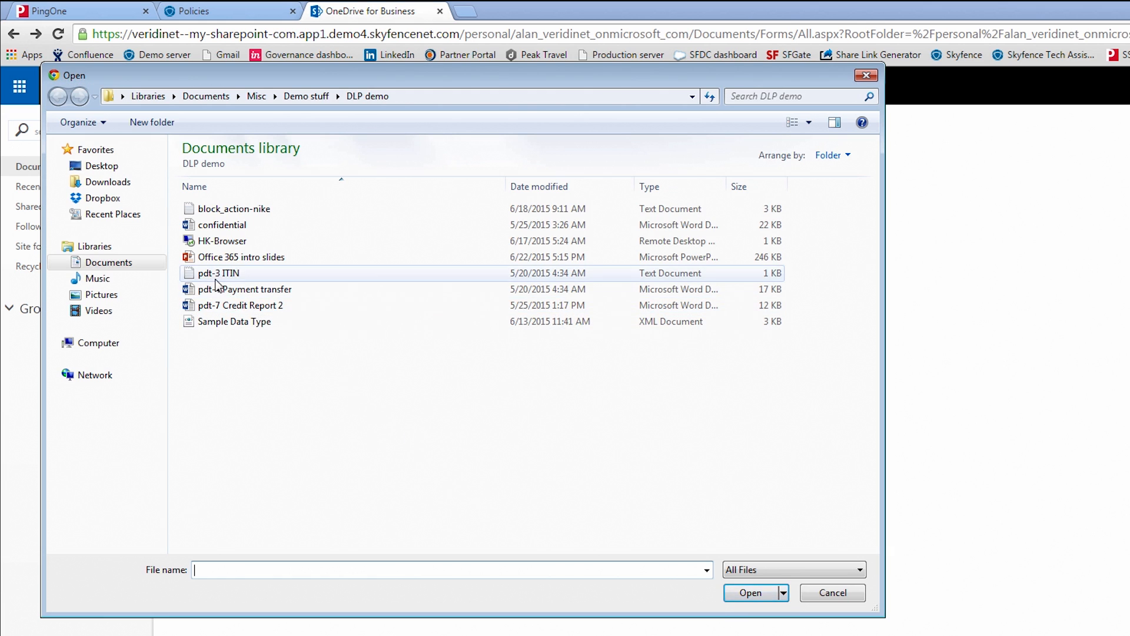
click(219, 273)
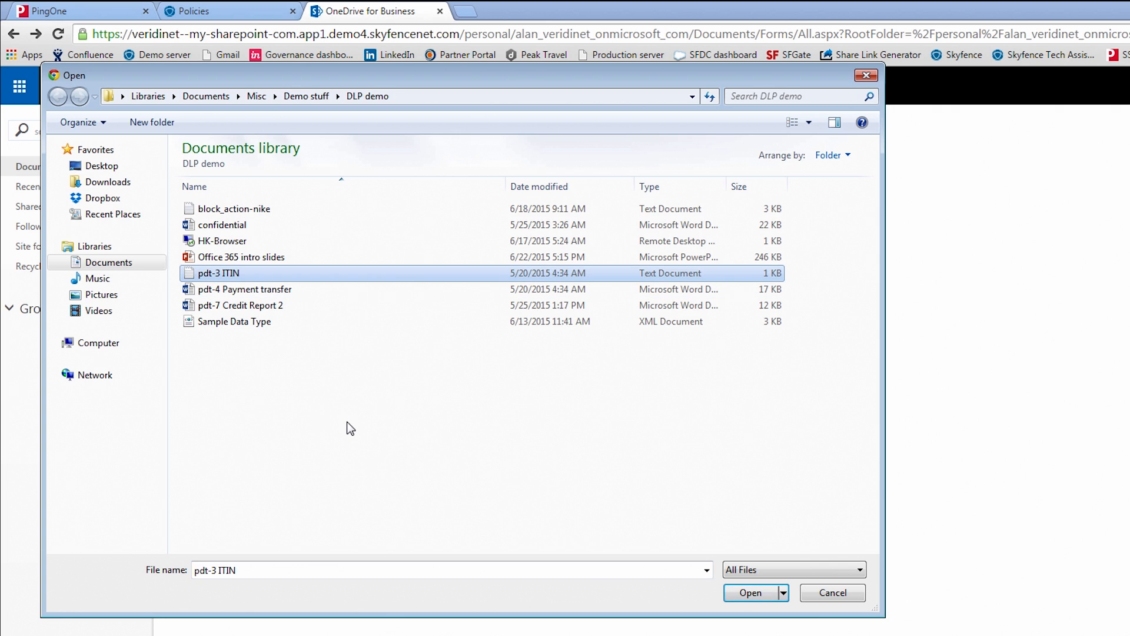
mouse_move(751, 598)
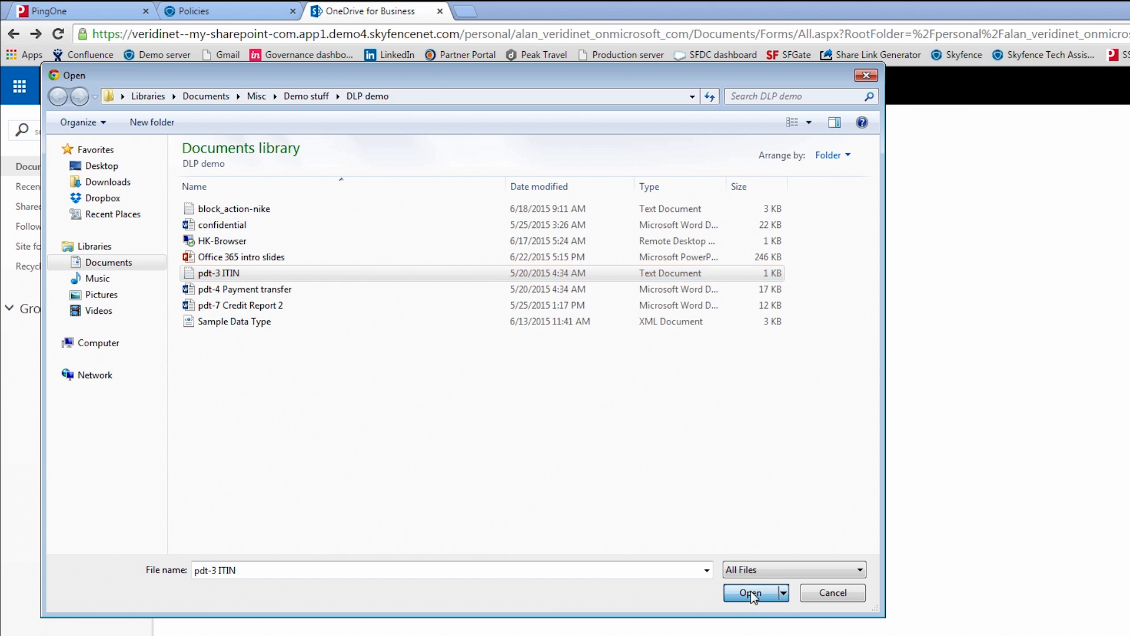
click(749, 592)
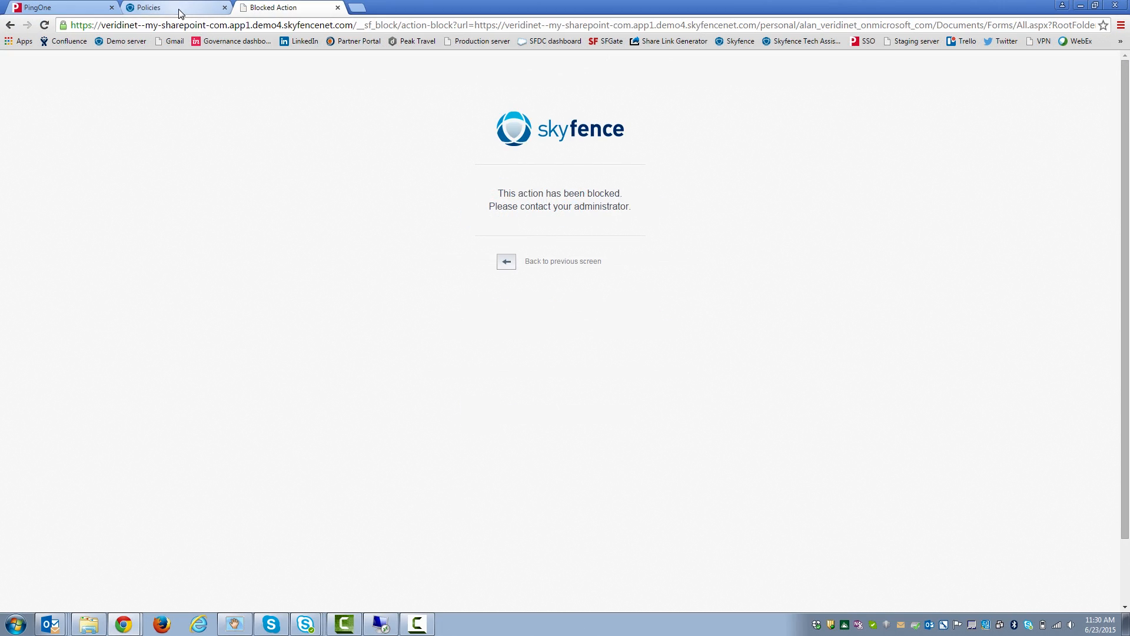
Return to the Skyfence Office 365 DLP policies page showing the Block PII upload rule
click(173, 7)
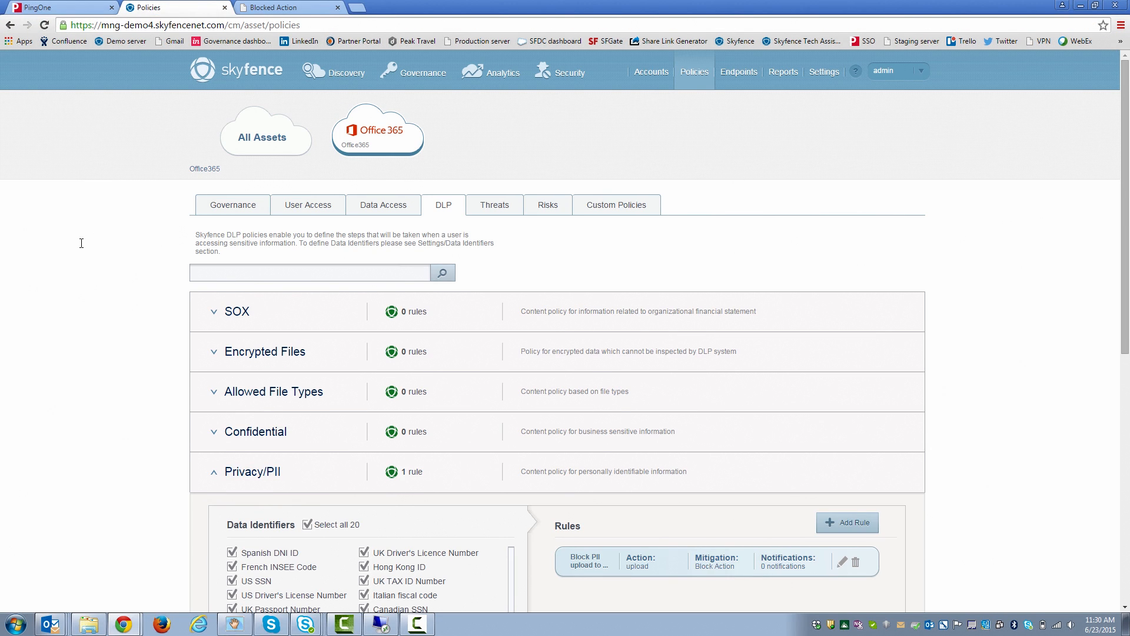
mouse_move(537, 263)
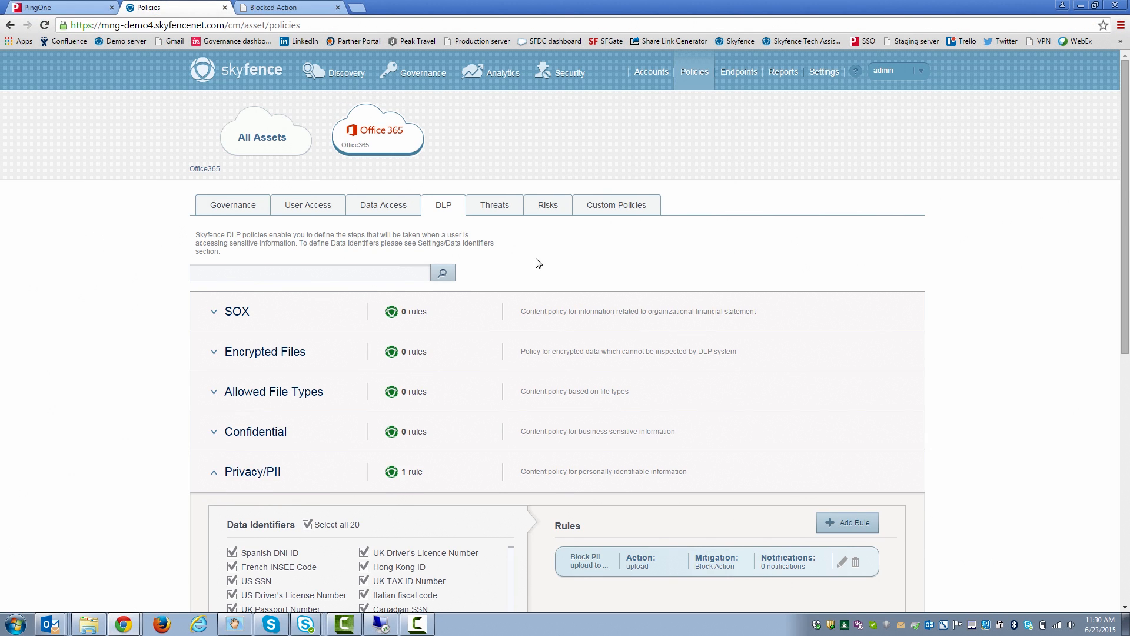
mouse_move(647, 155)
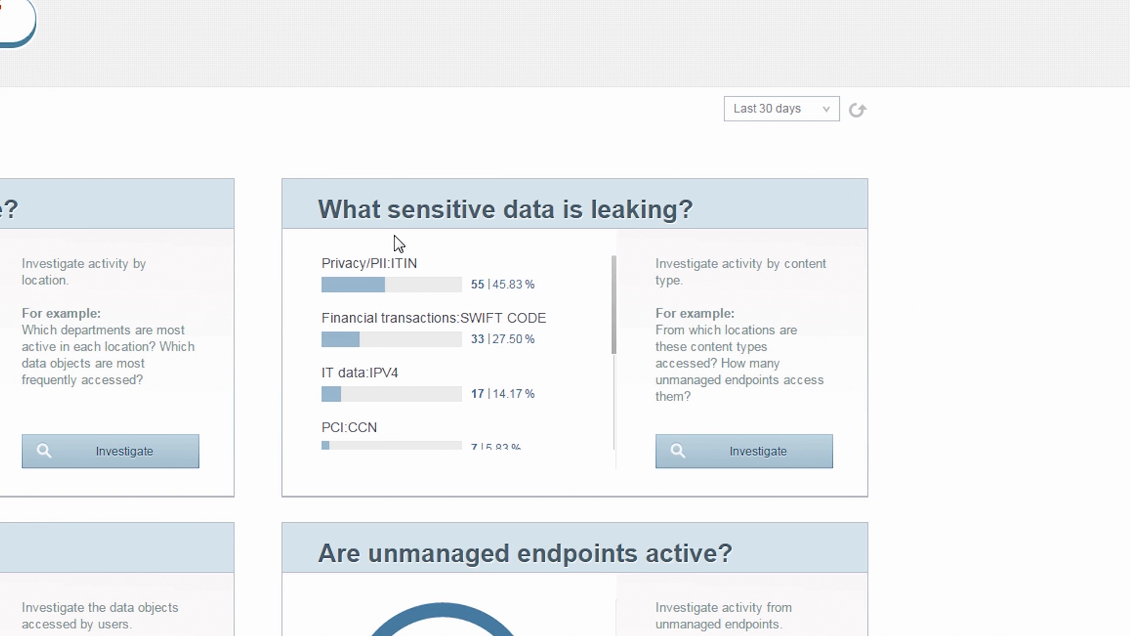
mouse_move(460, 300)
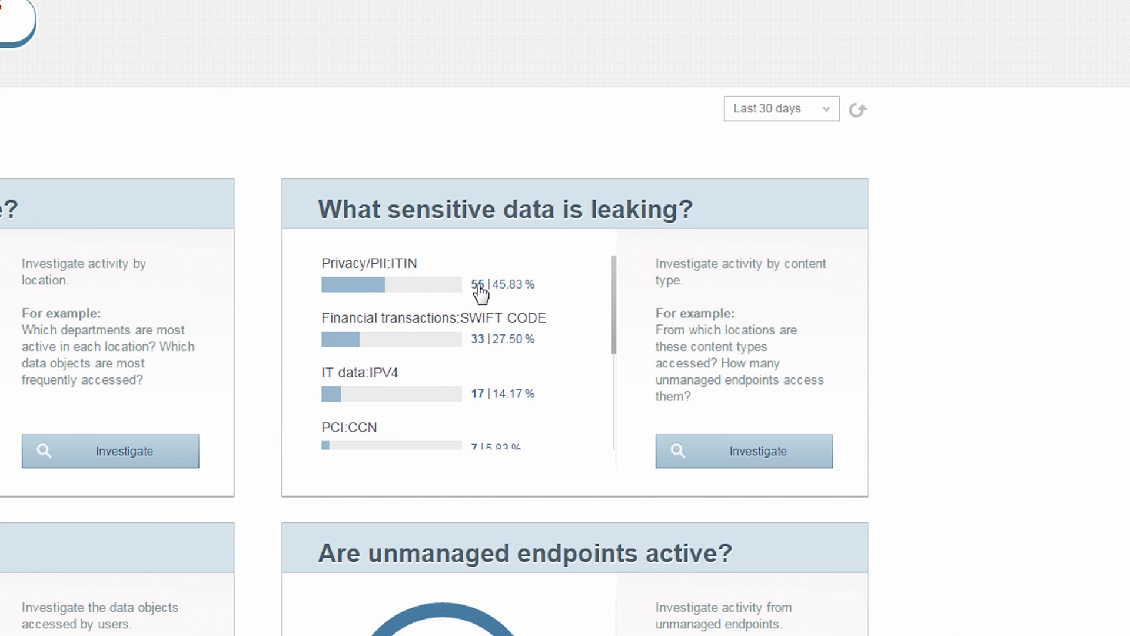
Open the Privacy/PII:ITIN activity log and view the latest pdt-3 ITIN.txt file's contents
click(478, 284)
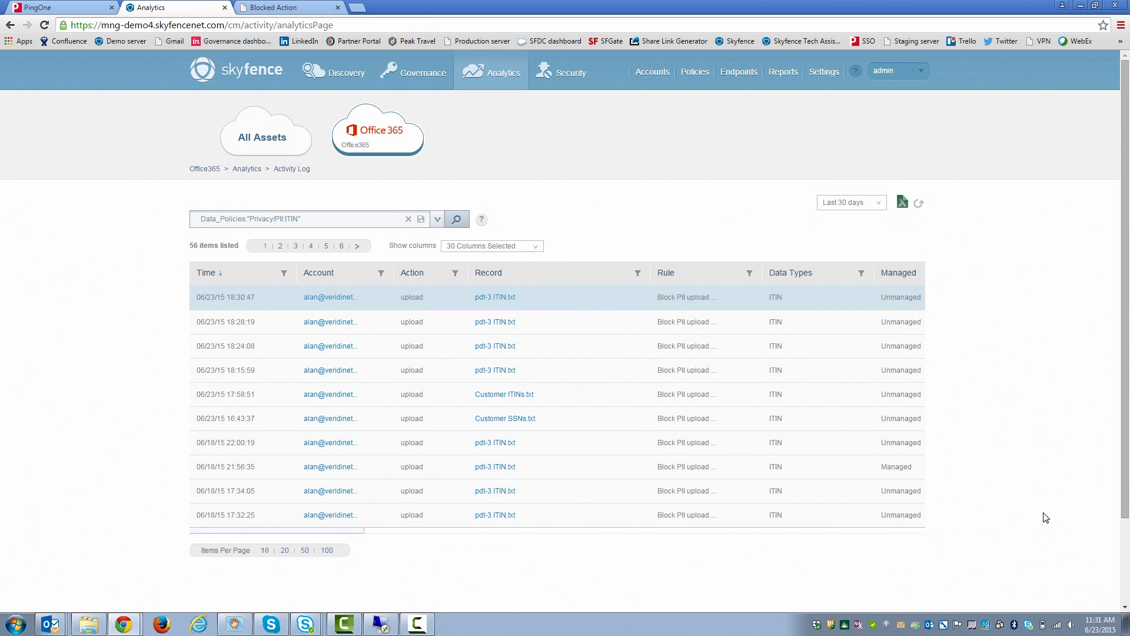
mouse_move(457, 309)
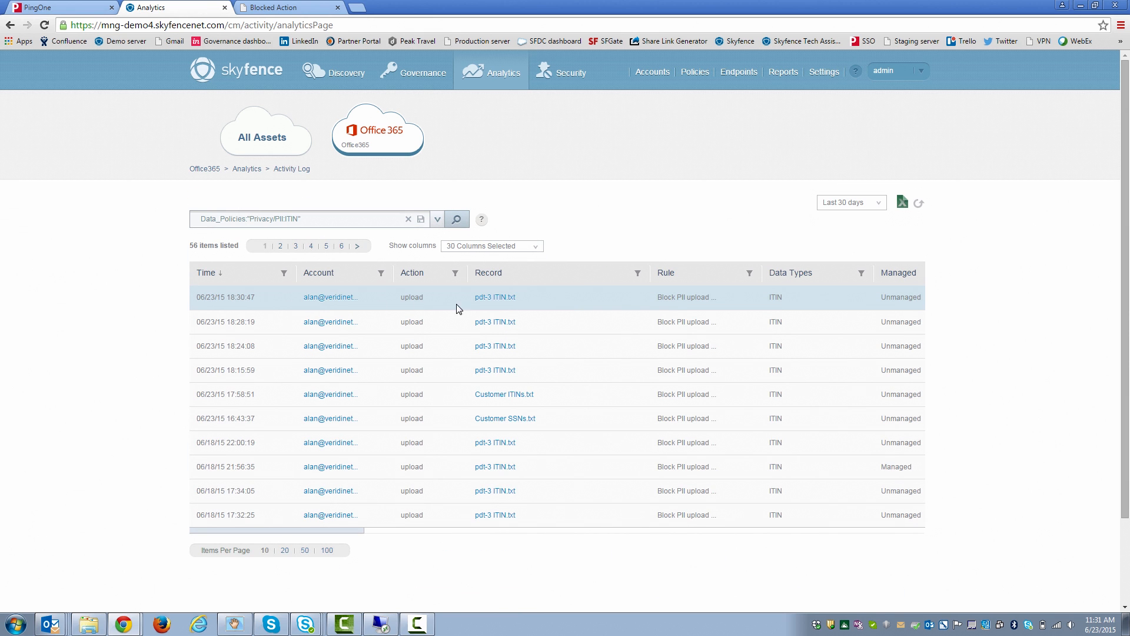
mouse_move(479, 305)
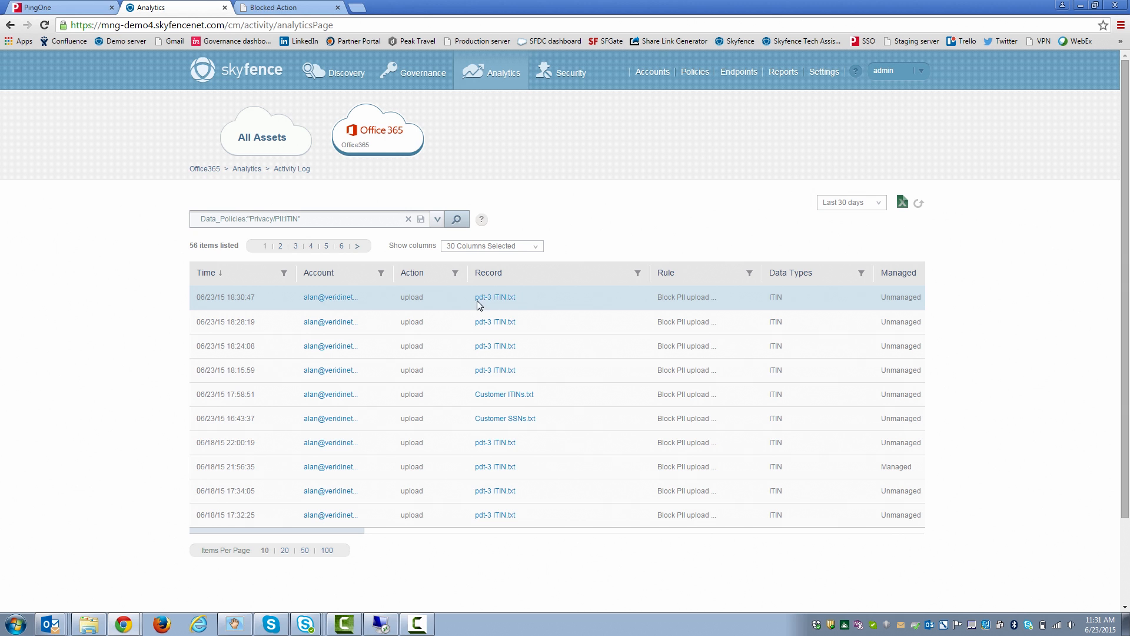
mouse_move(369, 511)
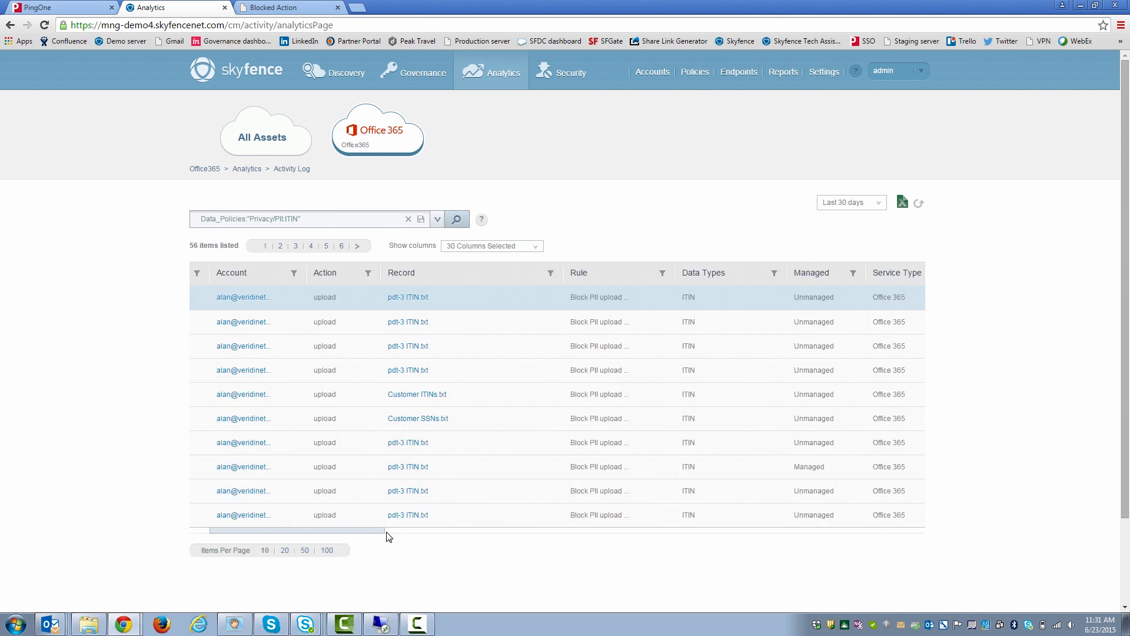
scroll(right, 3)
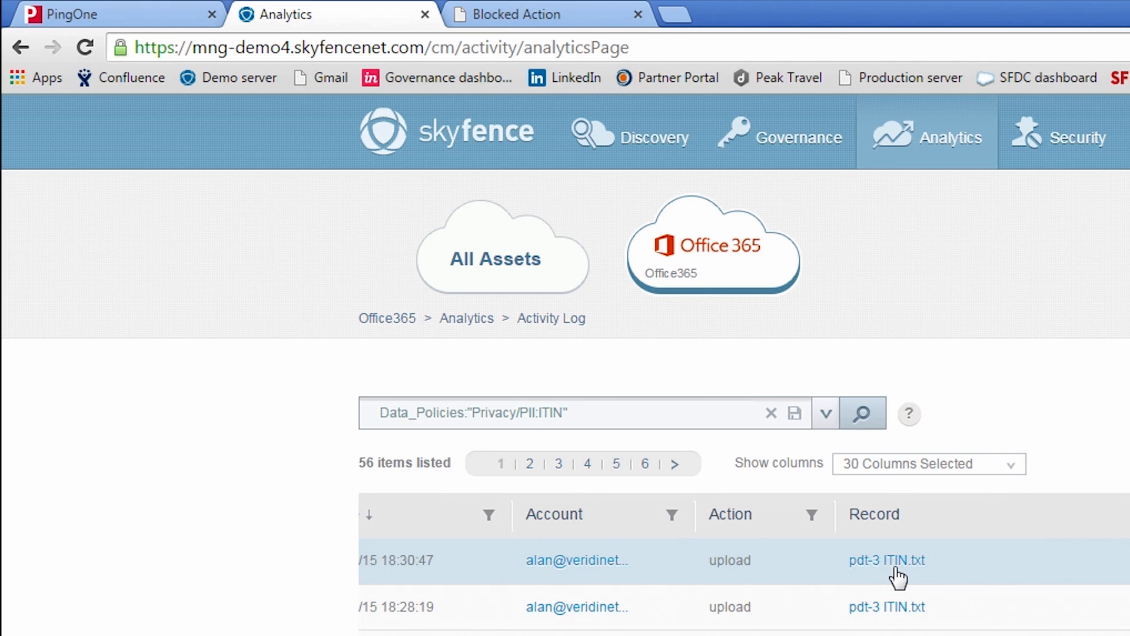
click(887, 560)
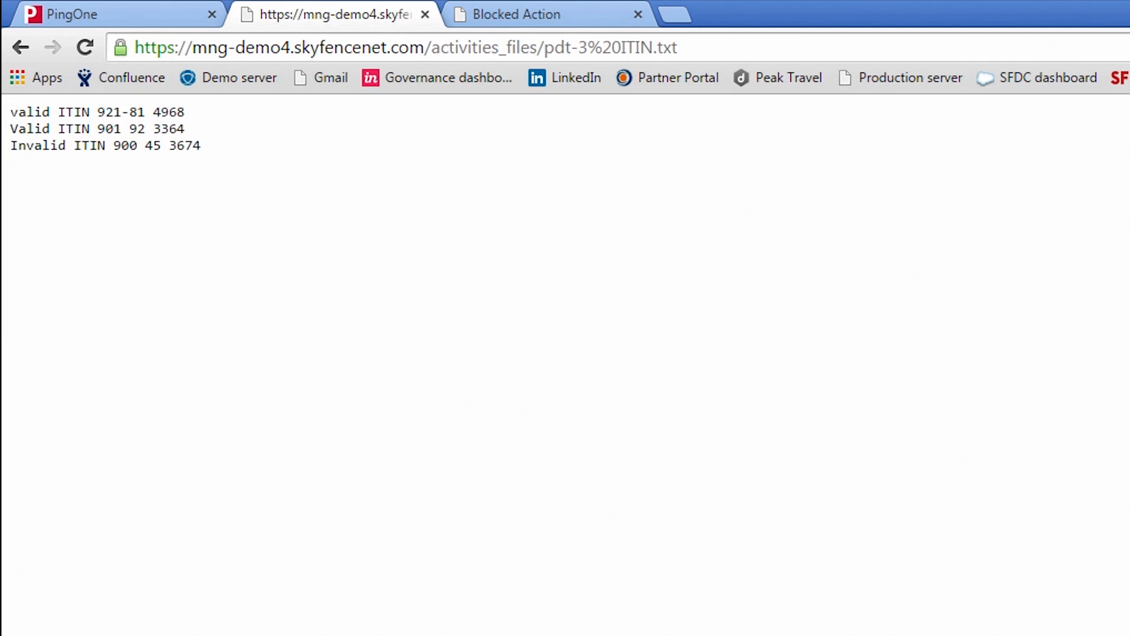